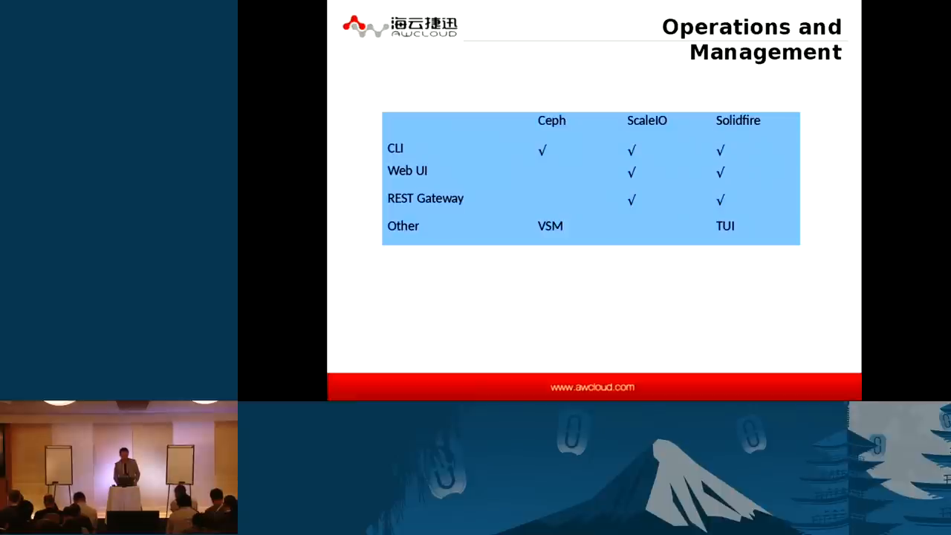
key(Right)
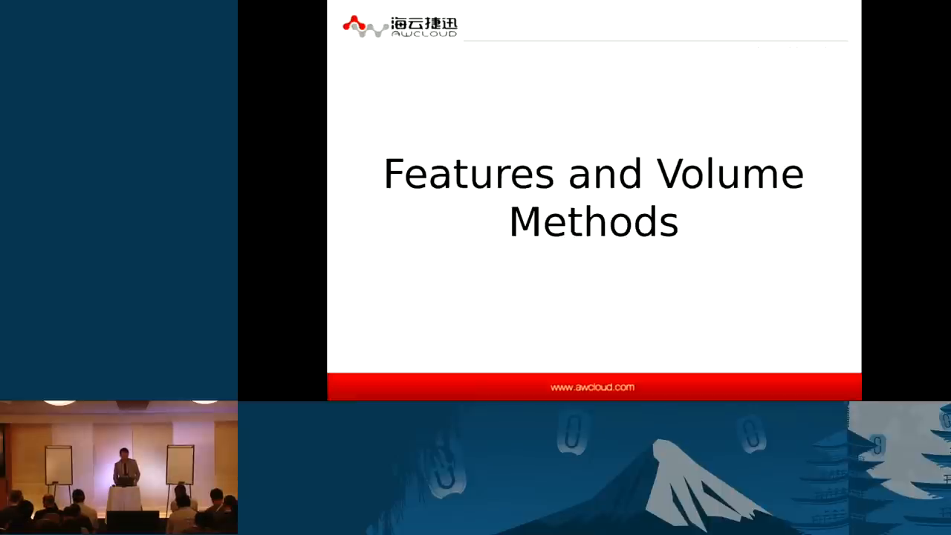